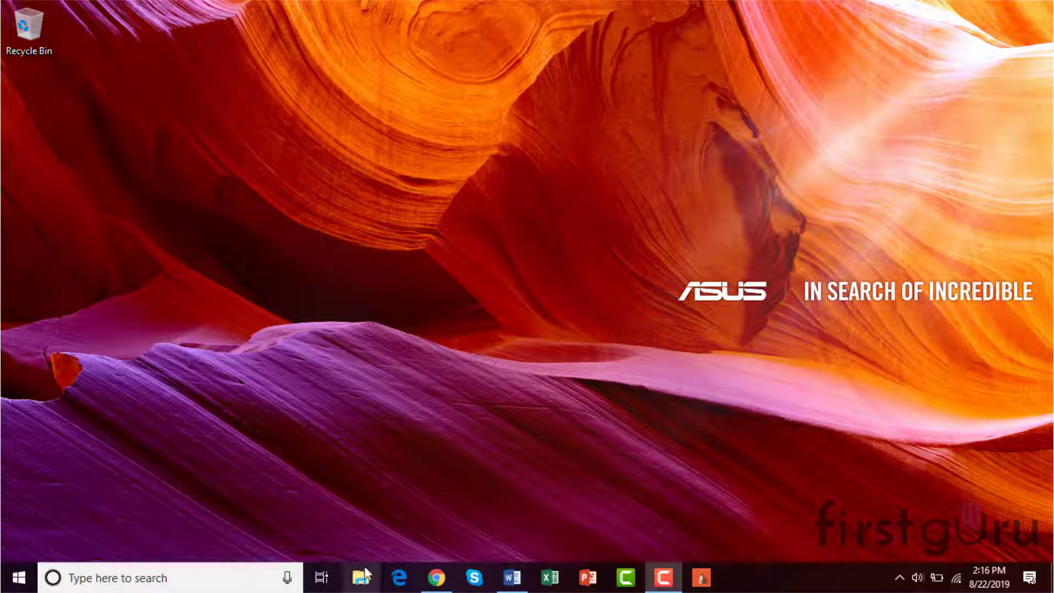
- Launch Google Chrome from the taskbar to a new tab
{"action": "left_click", "coordinate": [436, 577]}
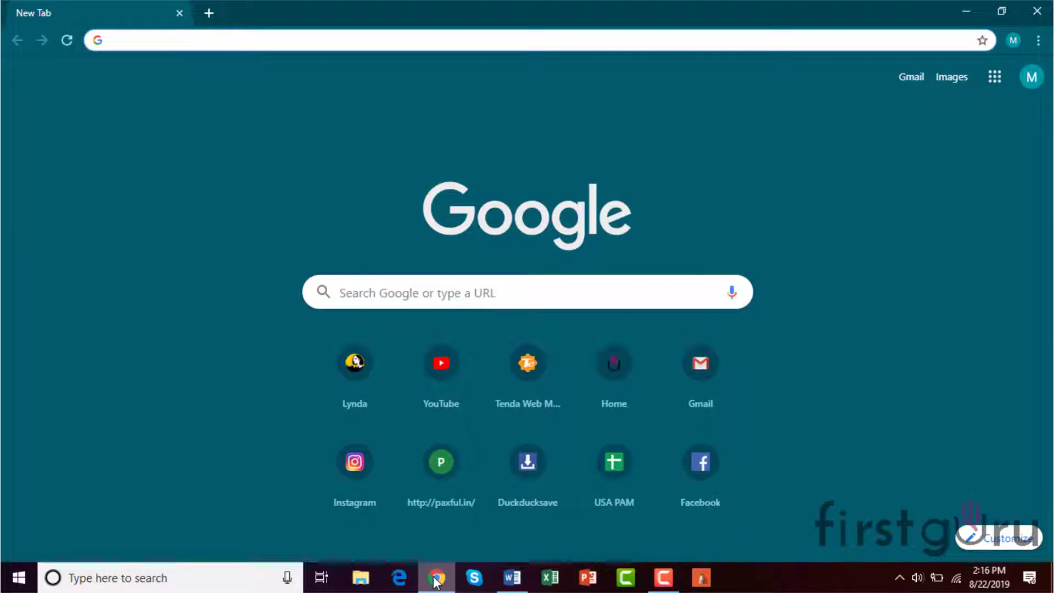
- Open Facebook from the new-tab shortcuts and log in to the account
{"action": "left_click", "coordinate": [699, 462]}
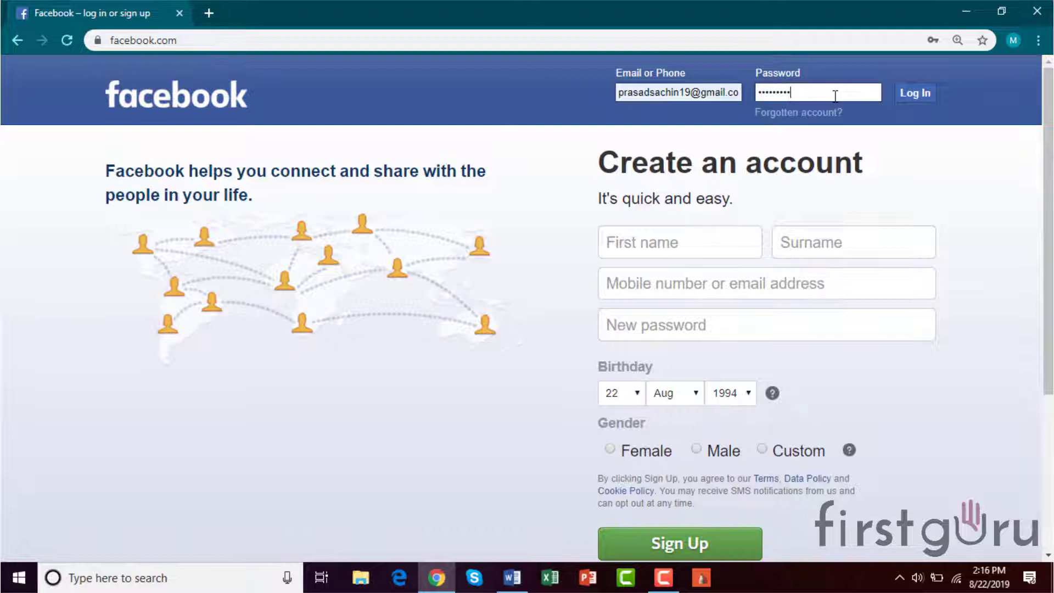
{"action": "left_click", "coordinate": [914, 93]}
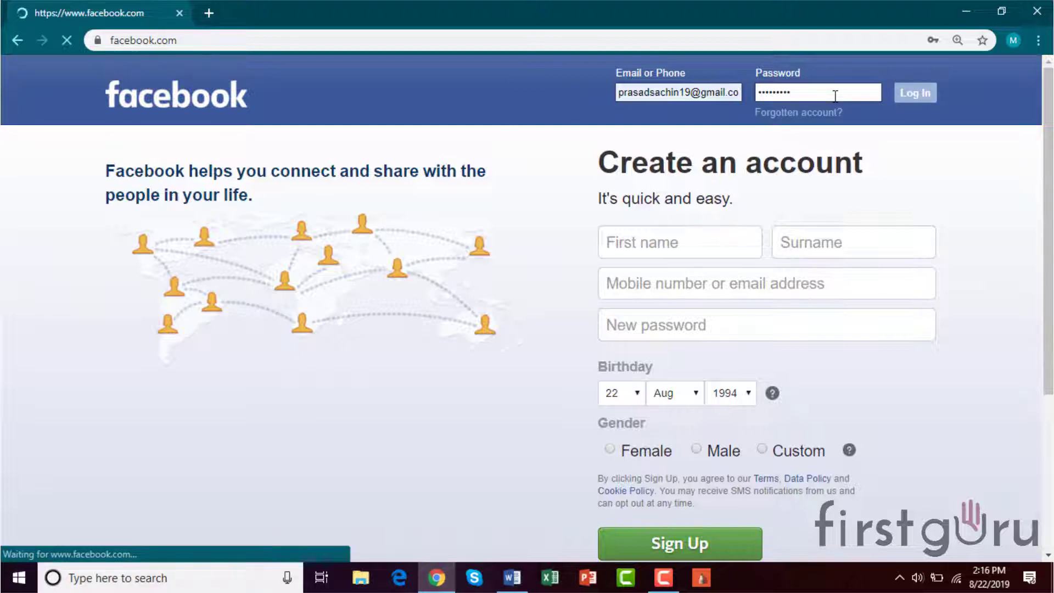
{"action": "left_click", "coordinate": [914, 93]}
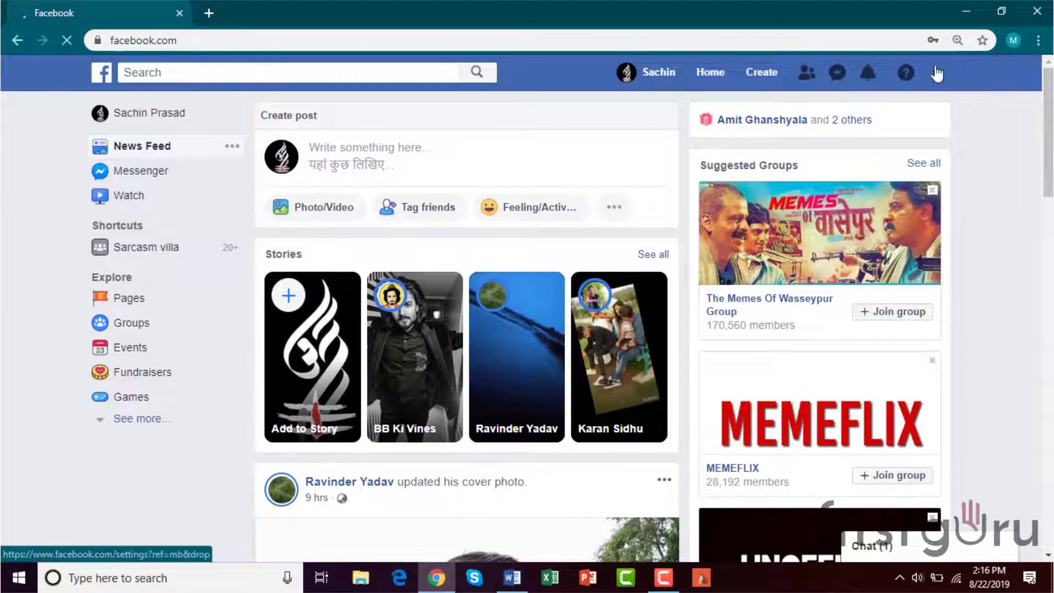
- Go to Settings > Security and login and scroll to the Change password option
{"action": "left_click", "coordinate": [937, 72]}
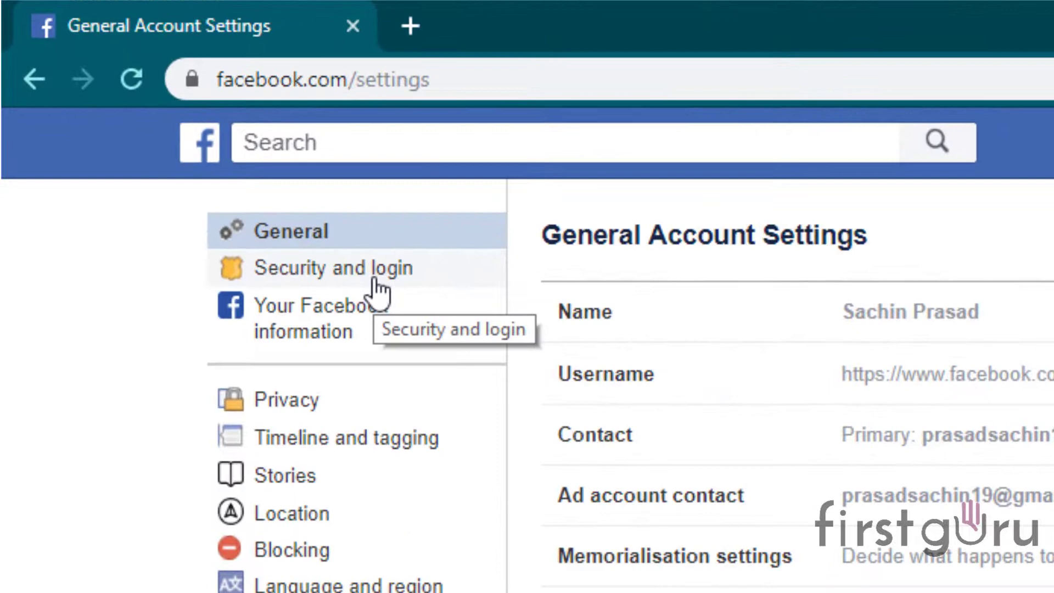
{"action": "left_click", "coordinate": [333, 266]}
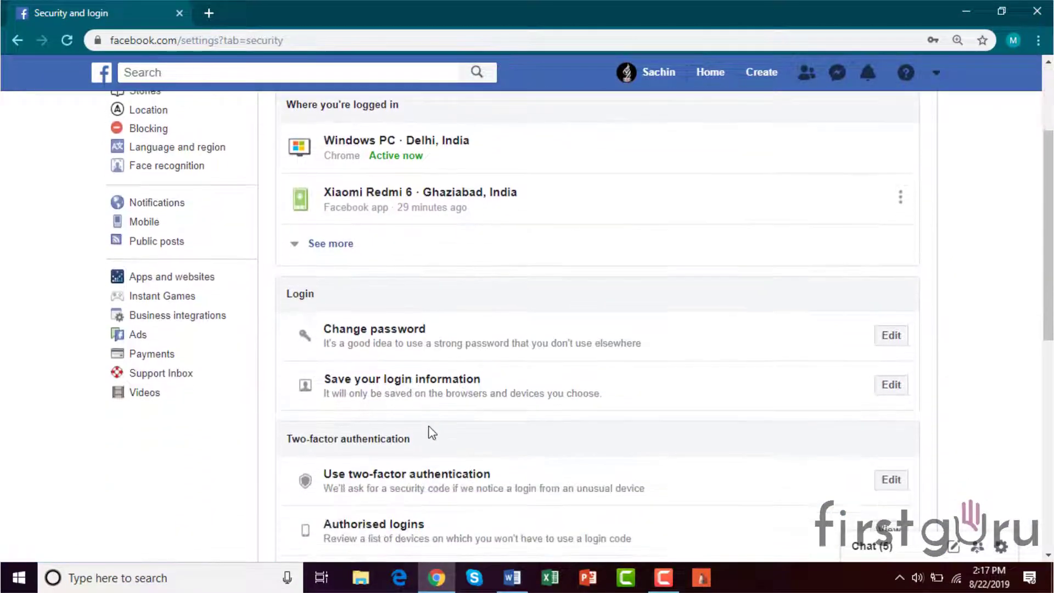
{"action": "scroll", "scroll_direction": "down", "scroll_amount": 3}
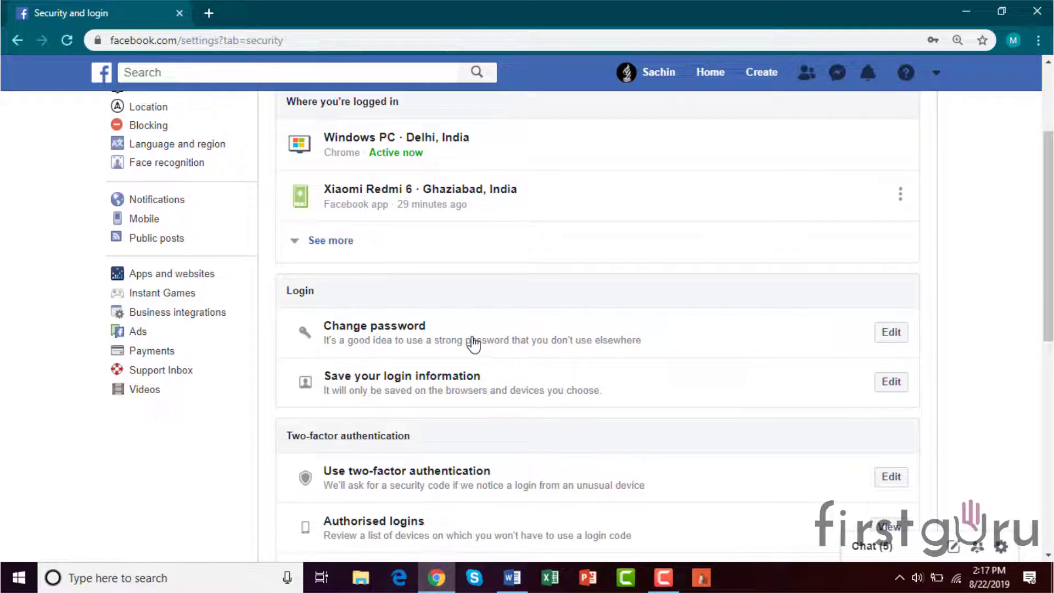
- Fill in the current and new passwords in the Change password form and save
{"action": "left_click", "coordinate": [890, 332]}
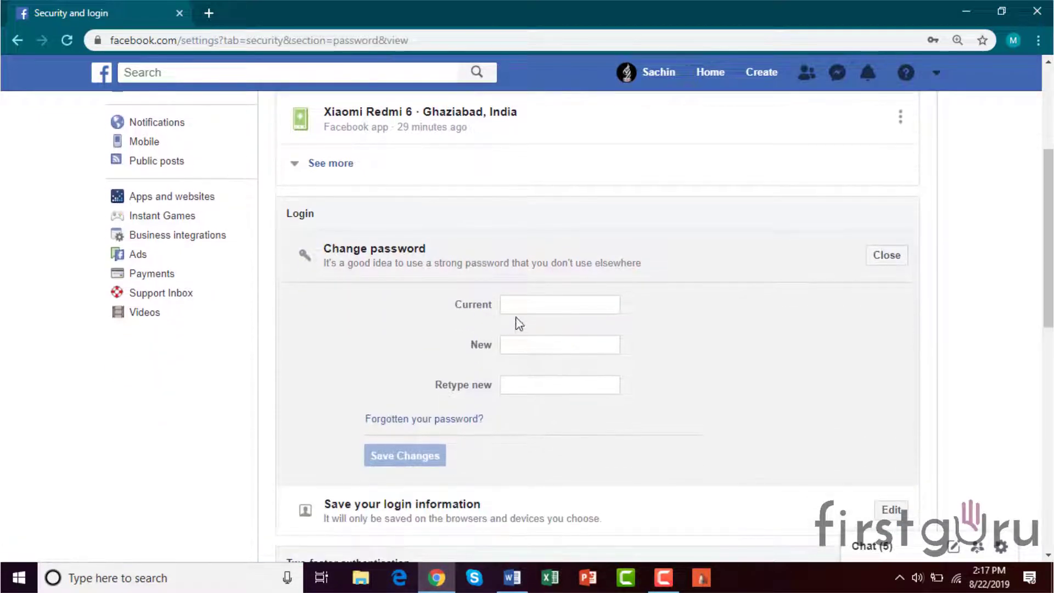
{"action": "left_click", "coordinate": [559, 305]}
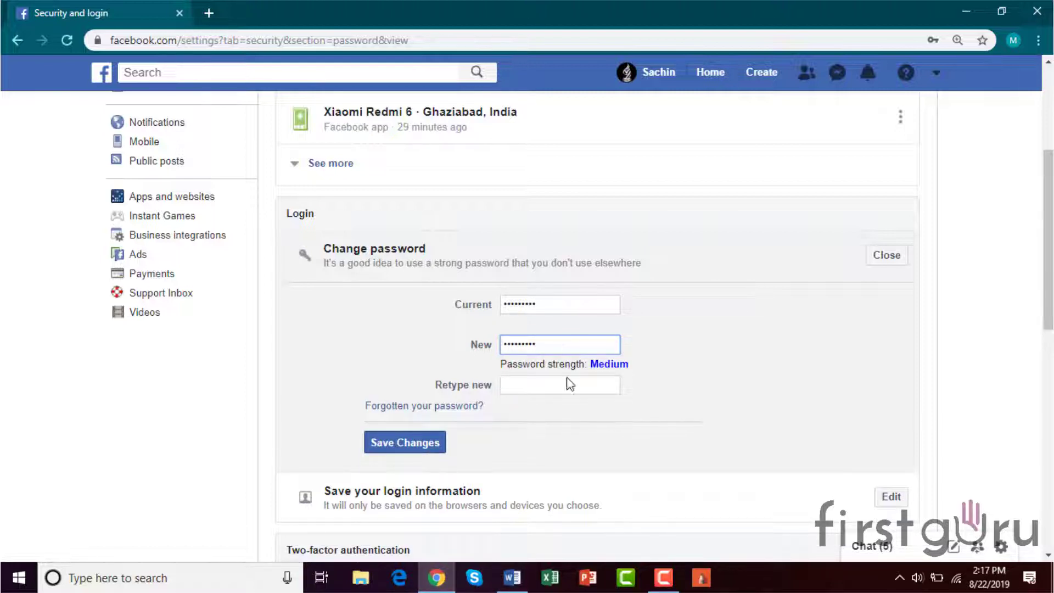
{"action": "type", "text": "••••"}
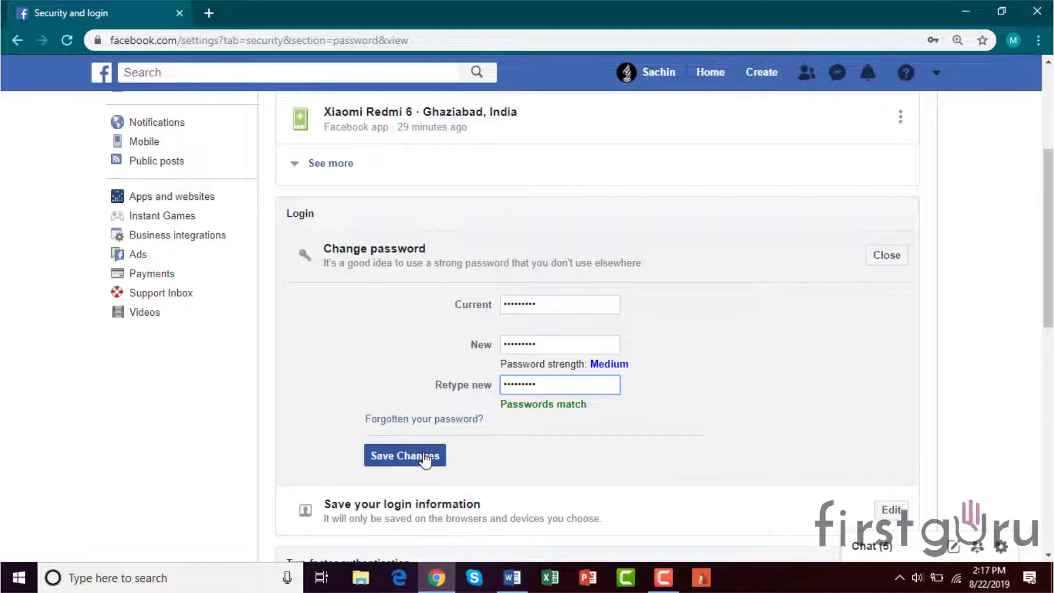
{"action": "left_click", "coordinate": [405, 455]}
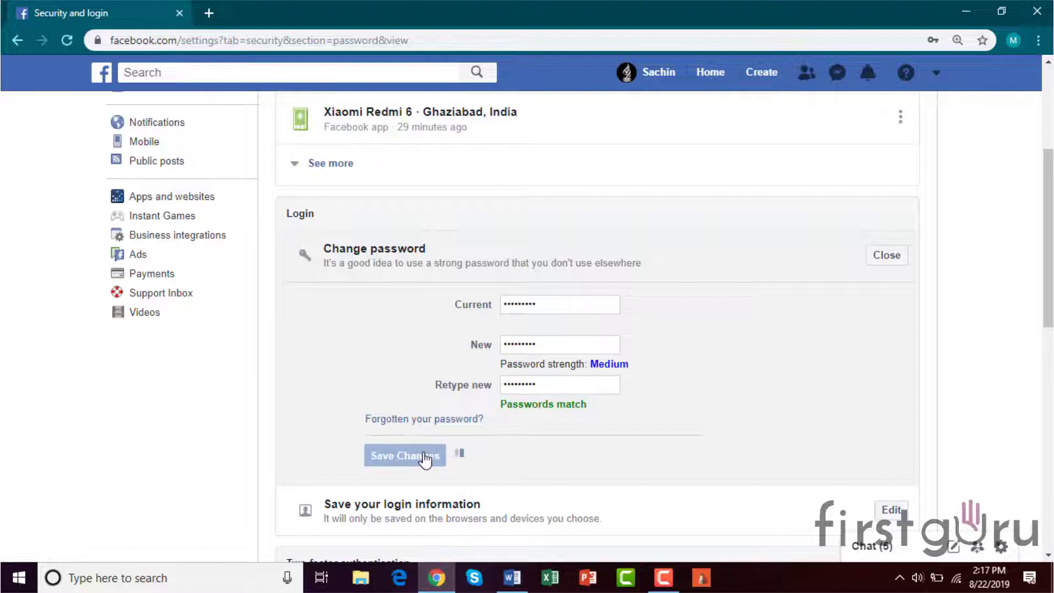
- Choose 'Stay logged in' in the Password Changed dialog and continue
{"action": "left_click", "coordinate": [404, 456]}
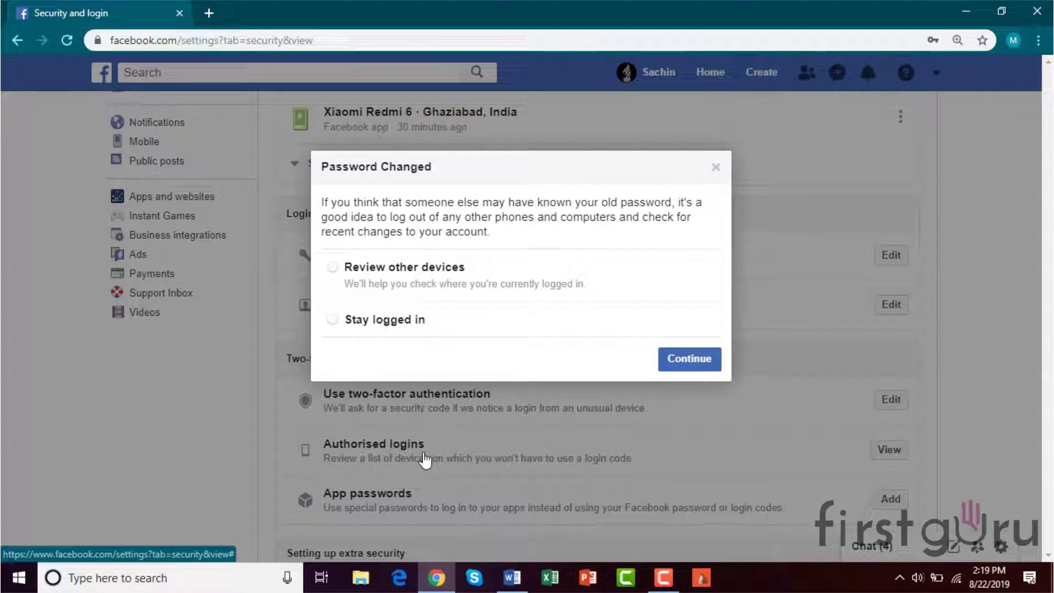
{"action": "mouse_move", "coordinate": [339, 277]}
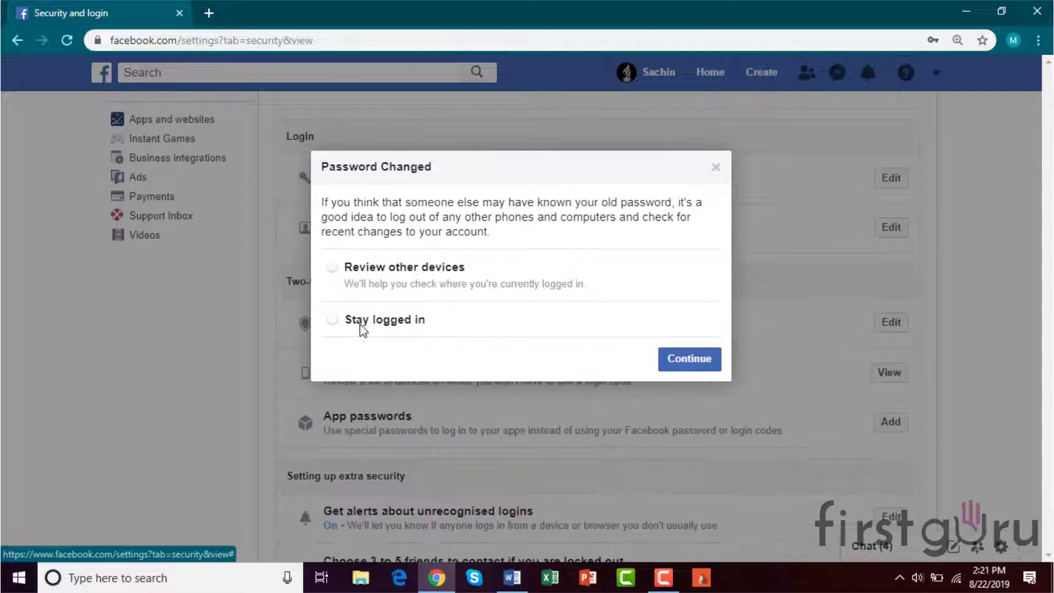
{"action": "left_click", "coordinate": [332, 319]}
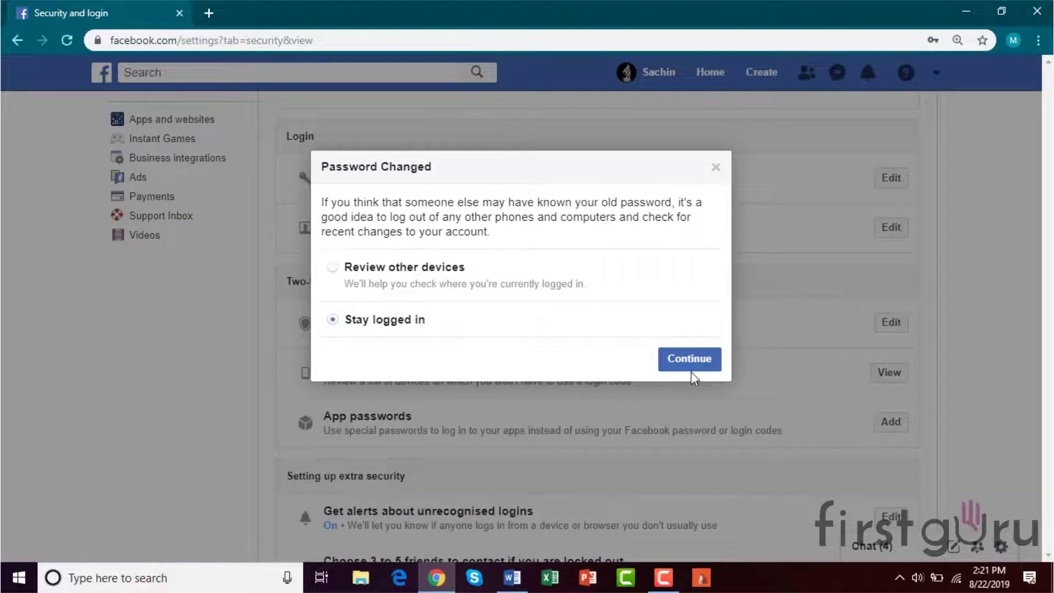
{"action": "left_click", "coordinate": [688, 358]}
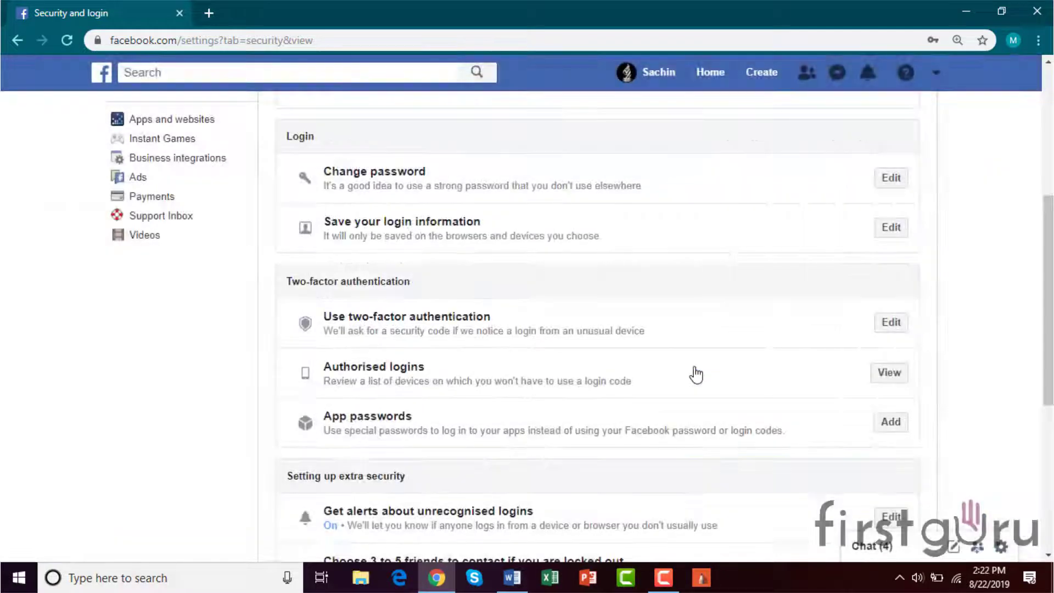